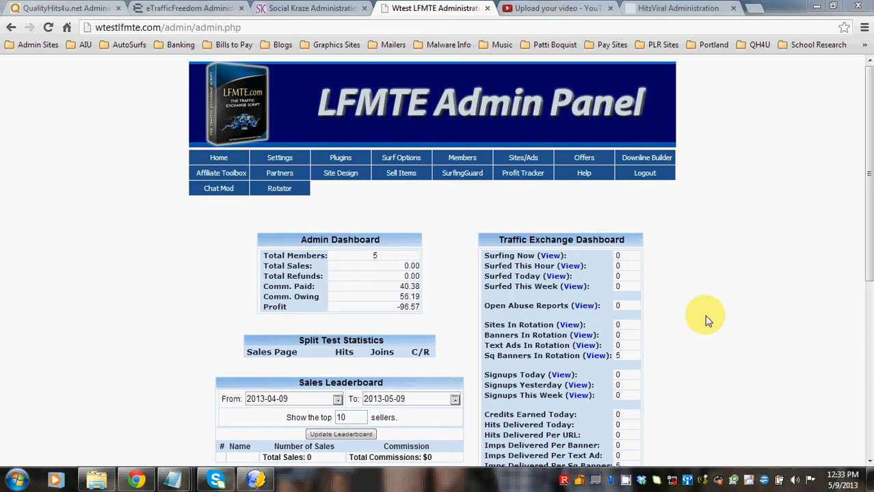
{"action": "mouse_move", "coordinate": [697, 295]}
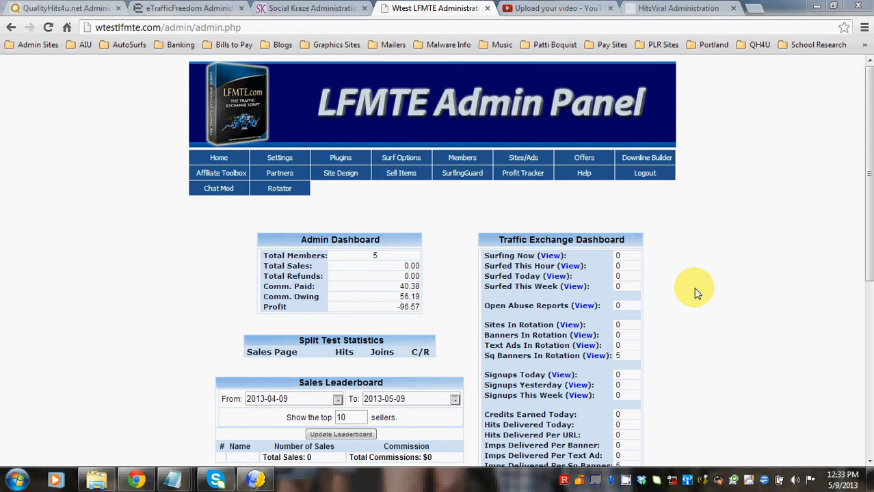
{"action": "mouse_move", "coordinate": [440, 216]}
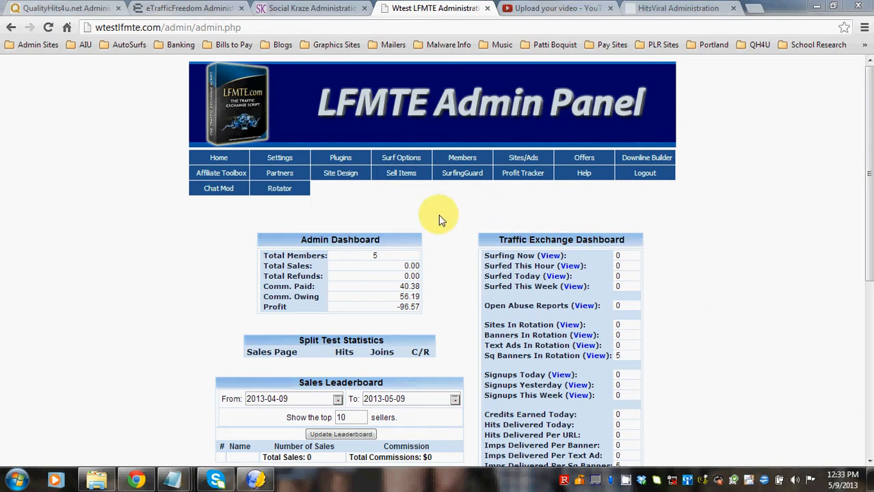
{"action": "mouse_move", "coordinate": [345, 188]}
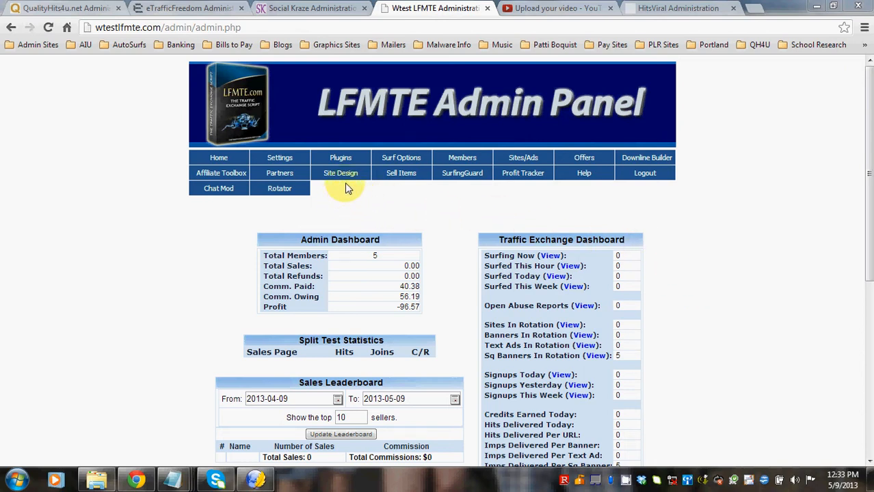
Step: Reveal the Plugins submenu on the admin dashboard
{"action": "left_click", "coordinate": [341, 157]}
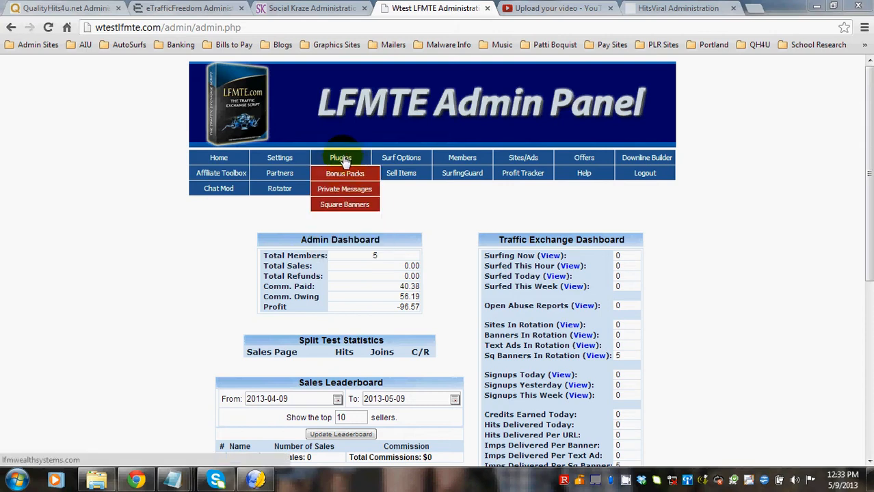
Step: Go to the Bonus Packs plugin page with its empty new-pack row
{"action": "left_click", "coordinate": [344, 173]}
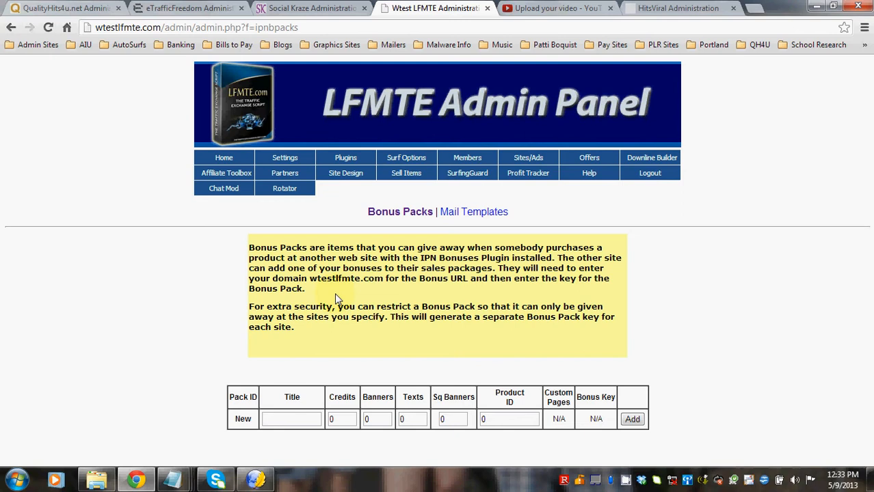
{"action": "mouse_move", "coordinate": [448, 290]}
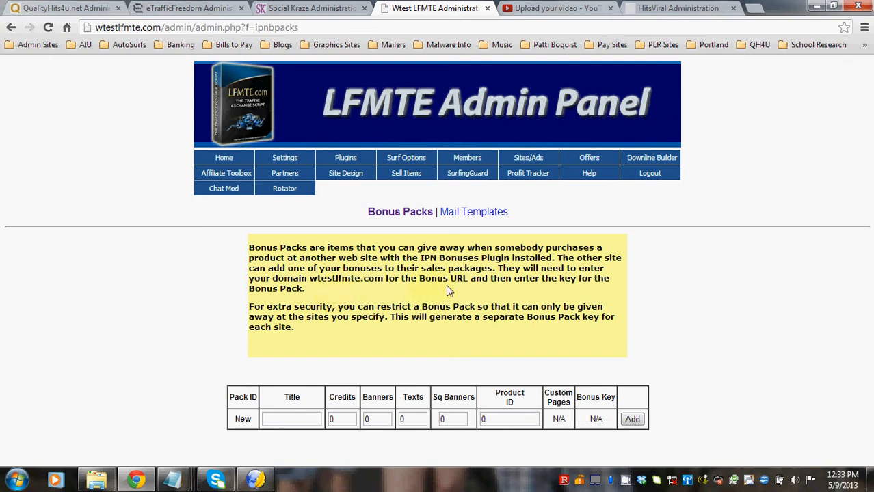
{"action": "mouse_move", "coordinate": [505, 292]}
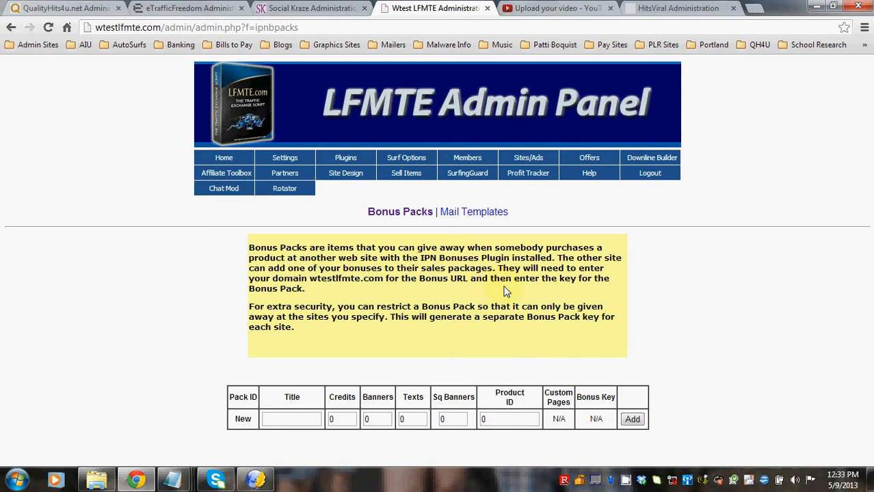
{"action": "mouse_move", "coordinate": [412, 294]}
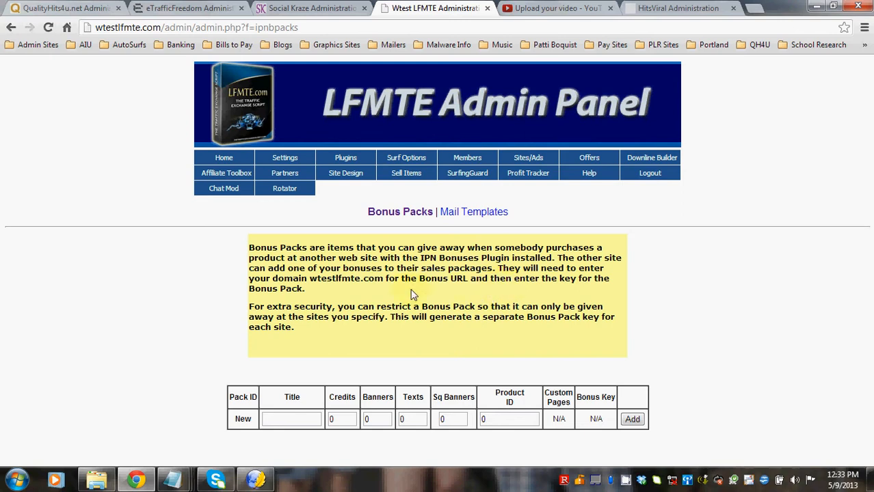
{"action": "mouse_move", "coordinate": [402, 295]}
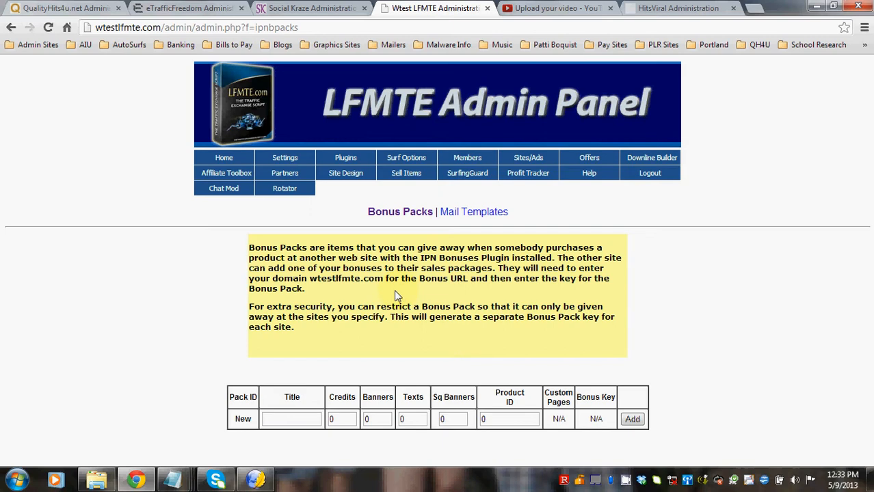
Step: Add bonus pack '500 Crdt Pkg' with 500 credits, banners, texts and 100 square banners
{"action": "left_click", "coordinate": [291, 419]}
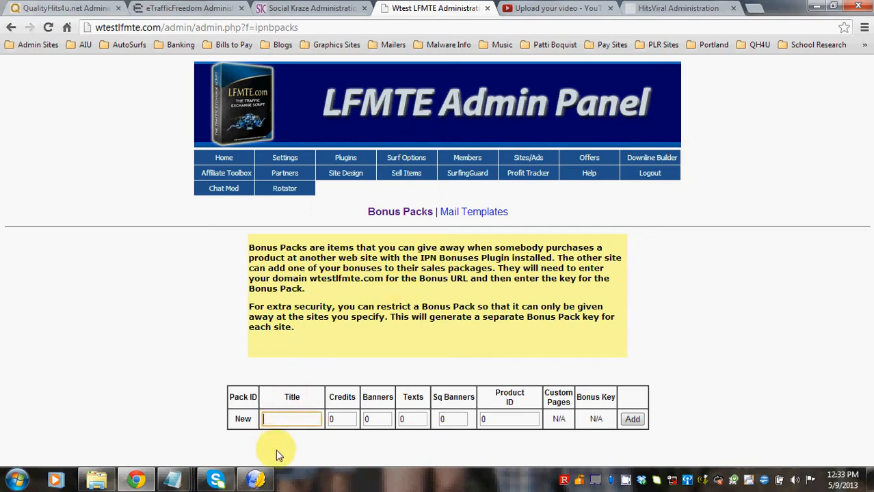
{"action": "type", "text": "500 C"}
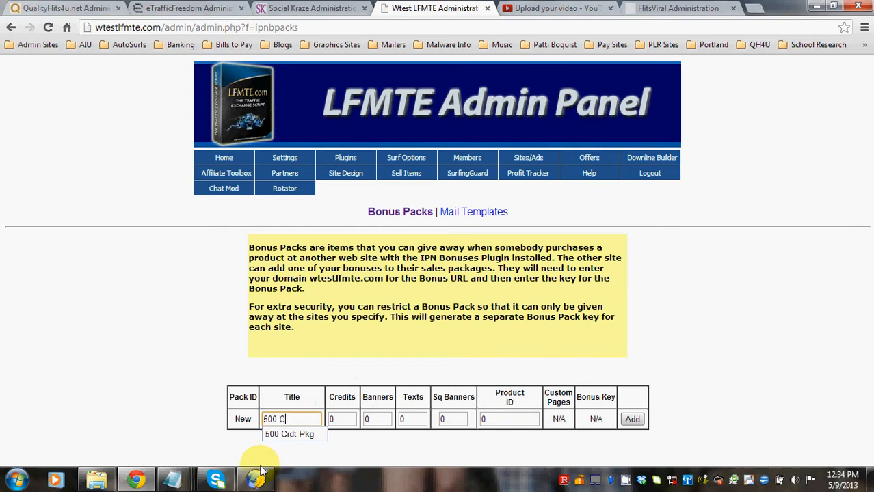
{"action": "left_click", "coordinate": [290, 435]}
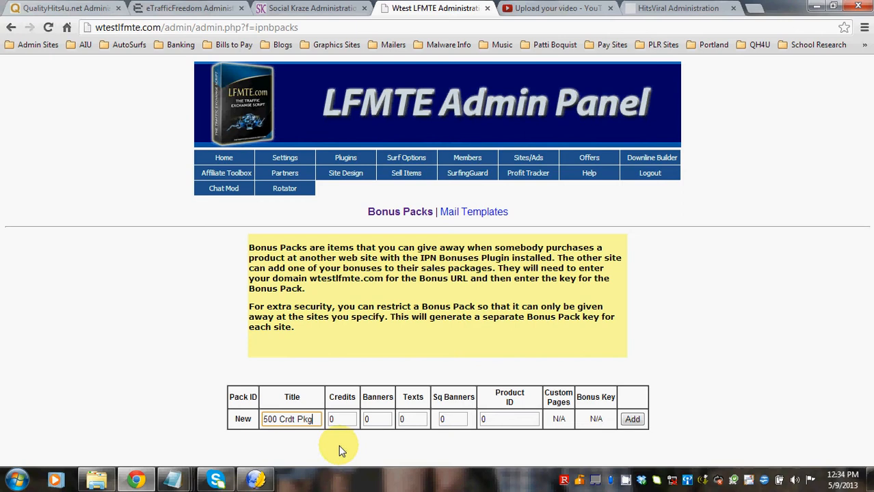
{"action": "mouse_move", "coordinate": [337, 446]}
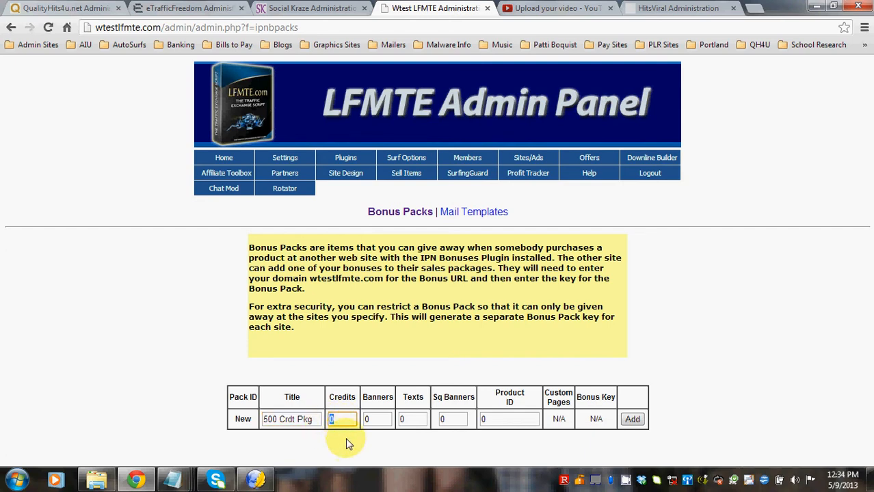
{"action": "left_click", "coordinate": [378, 419]}
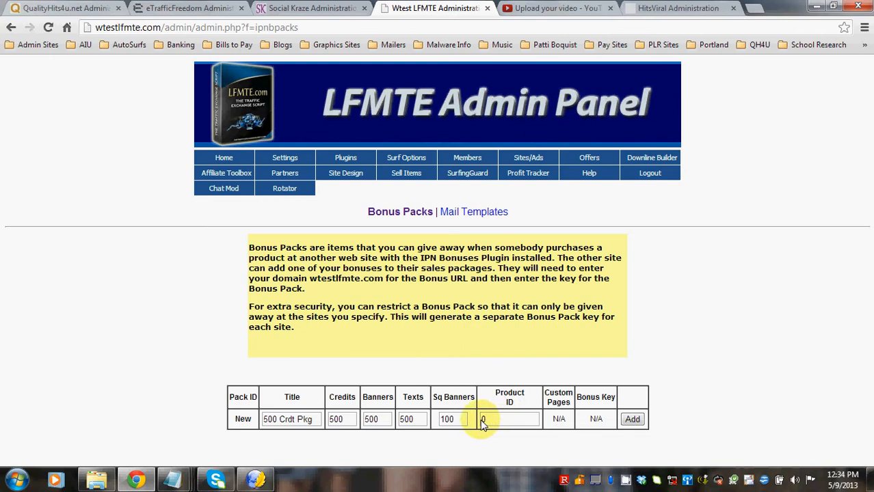
{"action": "mouse_move", "coordinate": [567, 419]}
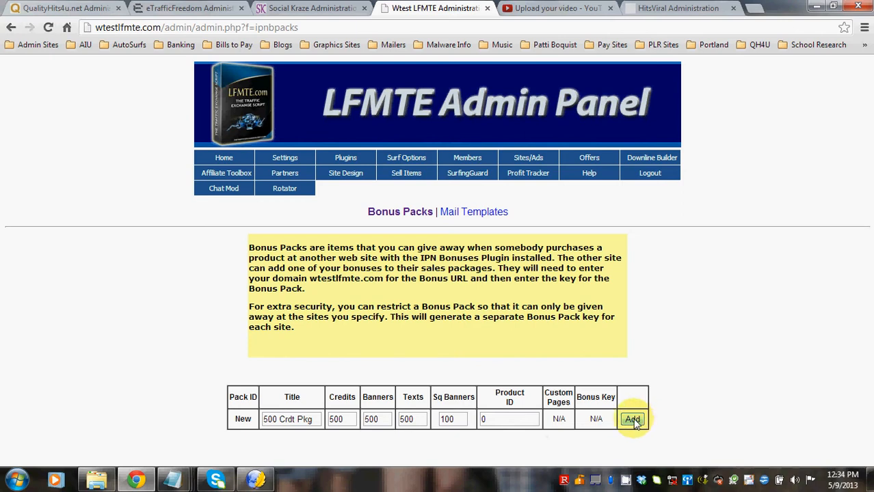
{"action": "left_click", "coordinate": [632, 419]}
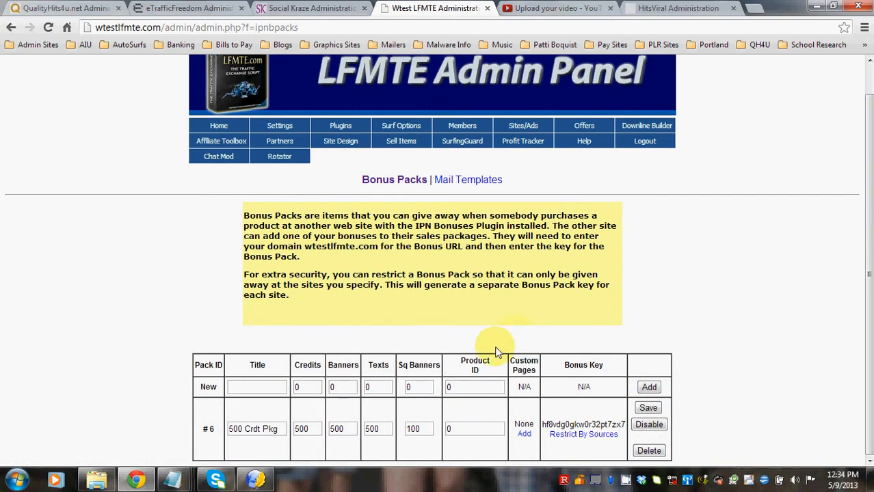
{"action": "mouse_move", "coordinate": [503, 421]}
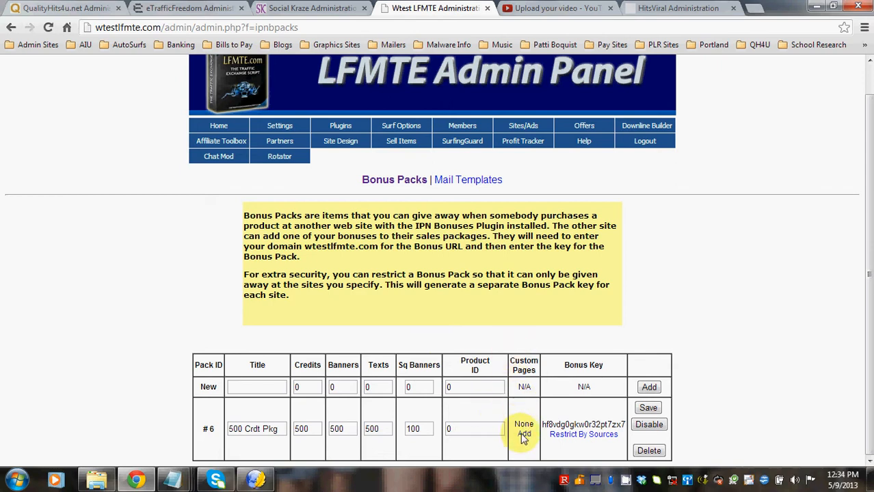
{"action": "left_click", "coordinate": [524, 435]}
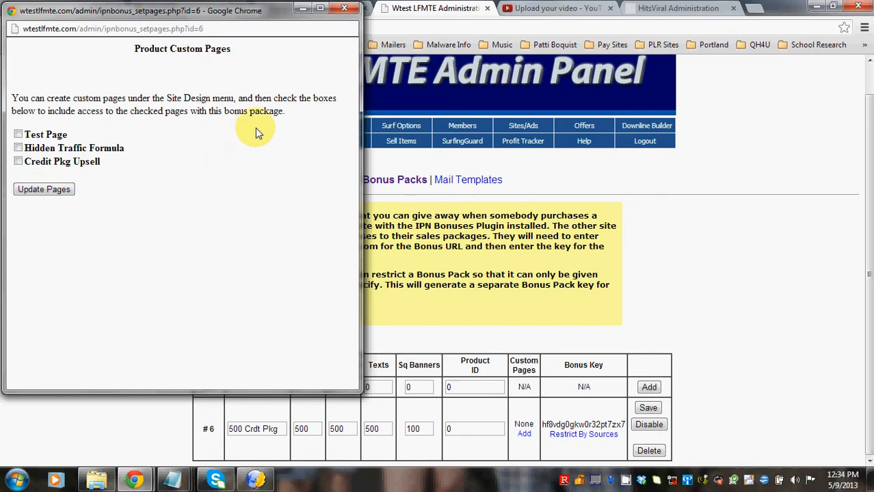
{"action": "mouse_move", "coordinate": [331, 57]}
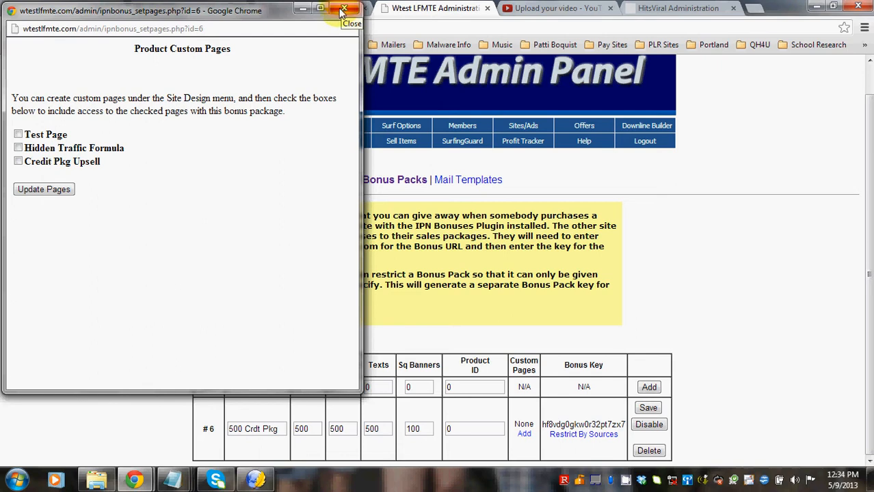
{"action": "left_click", "coordinate": [350, 8]}
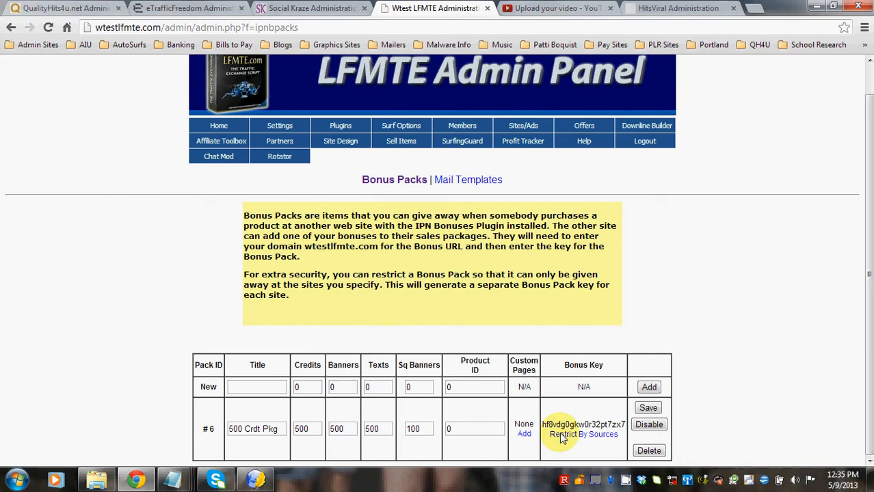
{"action": "mouse_move", "coordinate": [609, 438]}
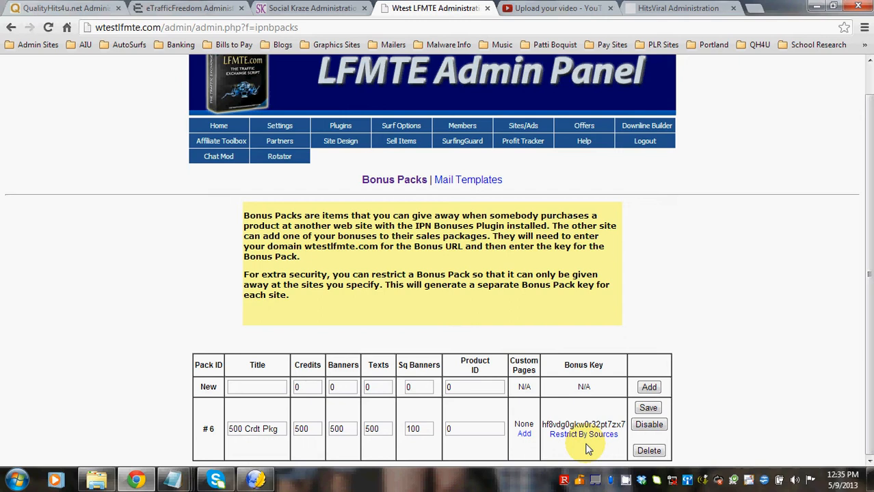
{"action": "mouse_move", "coordinate": [544, 427]}
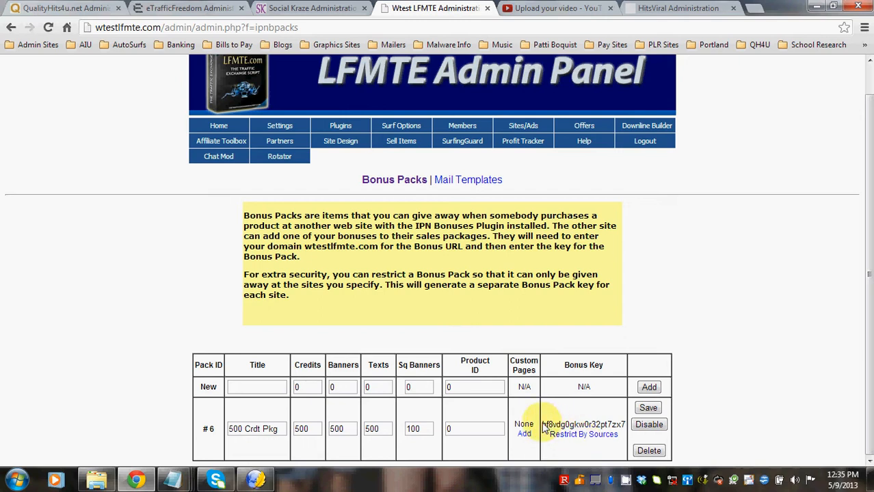
{"action": "mouse_move", "coordinate": [626, 427]}
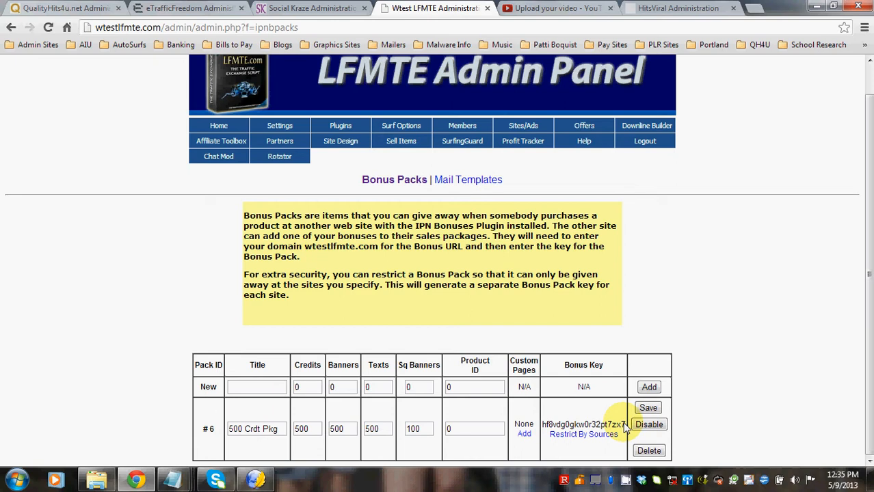
{"action": "mouse_move", "coordinate": [571, 440]}
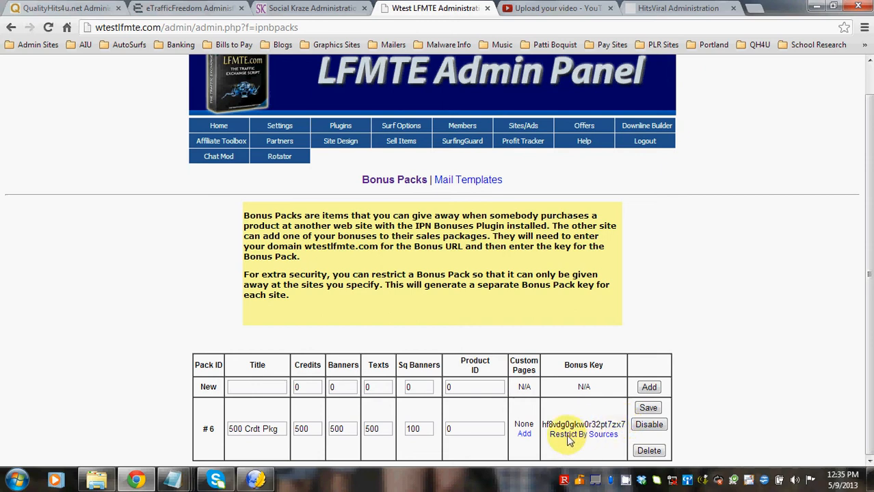
Step: Enter hitsviral.com as an allowed source domain for pack #6
{"action": "left_click", "coordinate": [604, 435]}
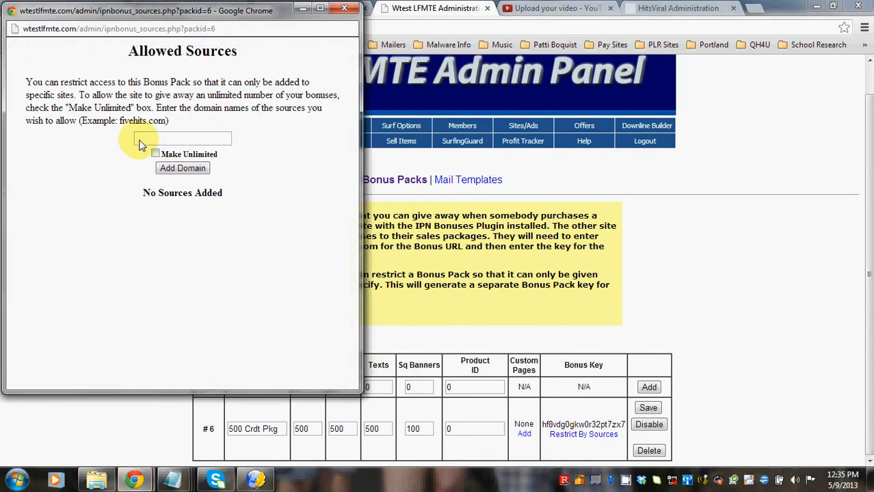
{"action": "type", "text": "hts"}
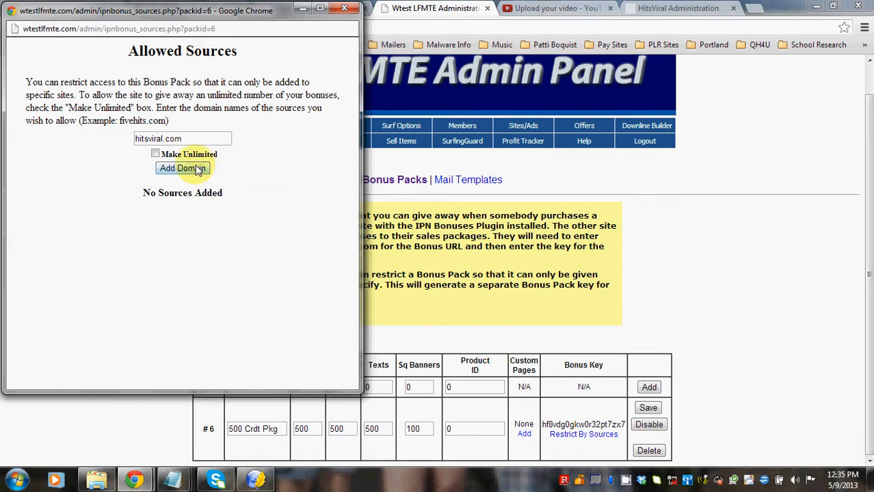
{"action": "left_click", "coordinate": [182, 169]}
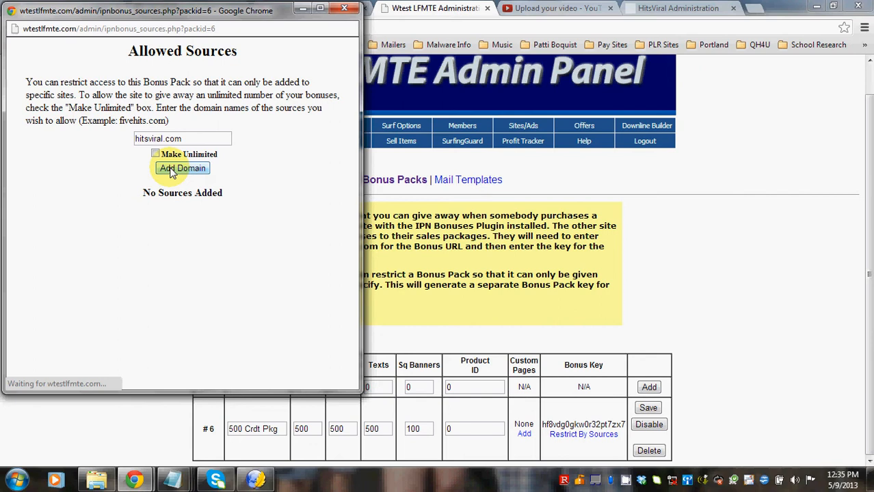
Step: Allow 10 bonuses for hitsviral.com and copy the bonus pack key
{"action": "left_click", "coordinate": [182, 167]}
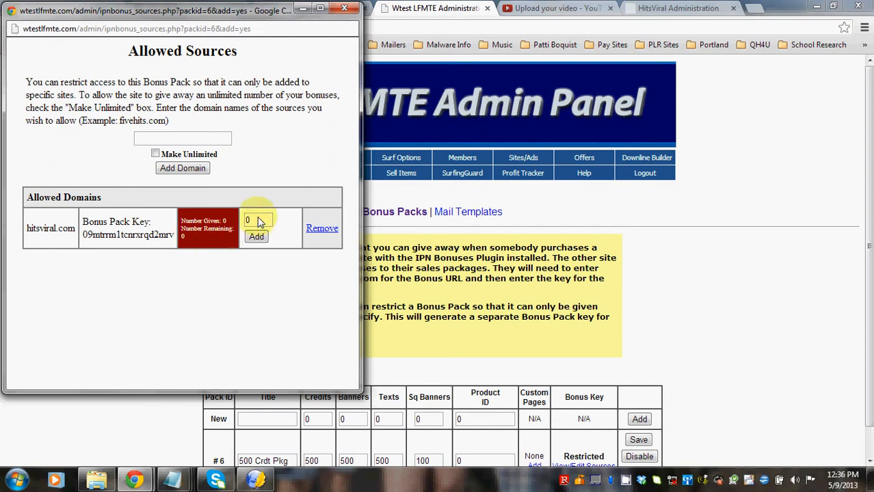
{"action": "type", "text": "10"}
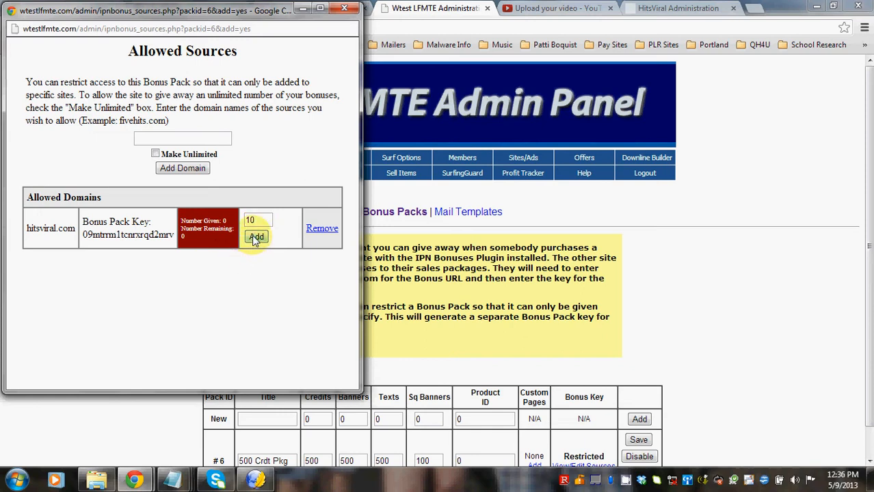
{"action": "left_click", "coordinate": [257, 235]}
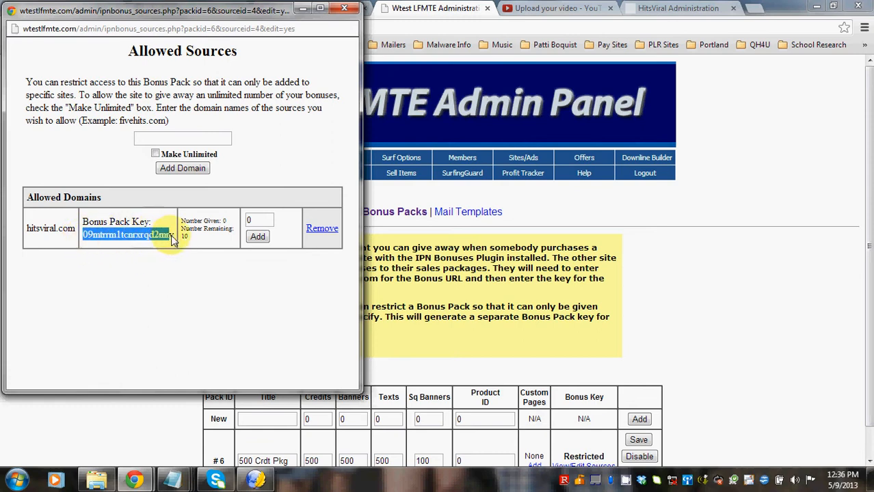
{"action": "right_click", "coordinate": [126, 235]}
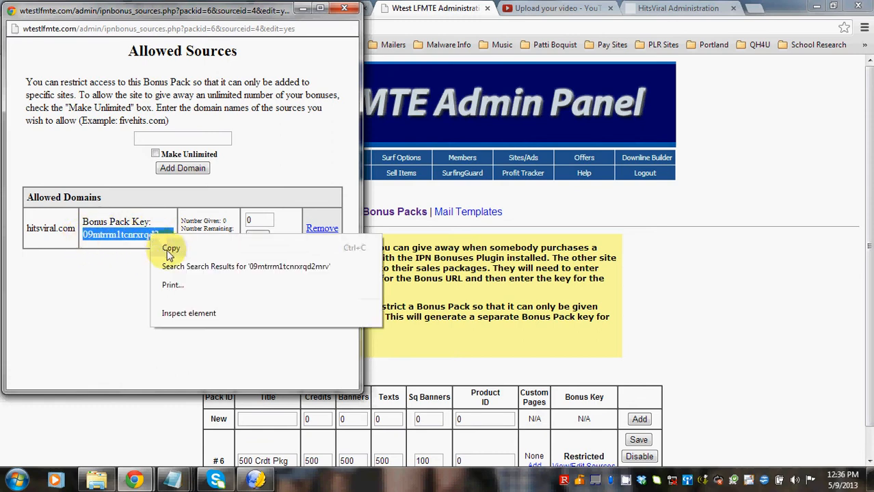
{"action": "left_click", "coordinate": [170, 248]}
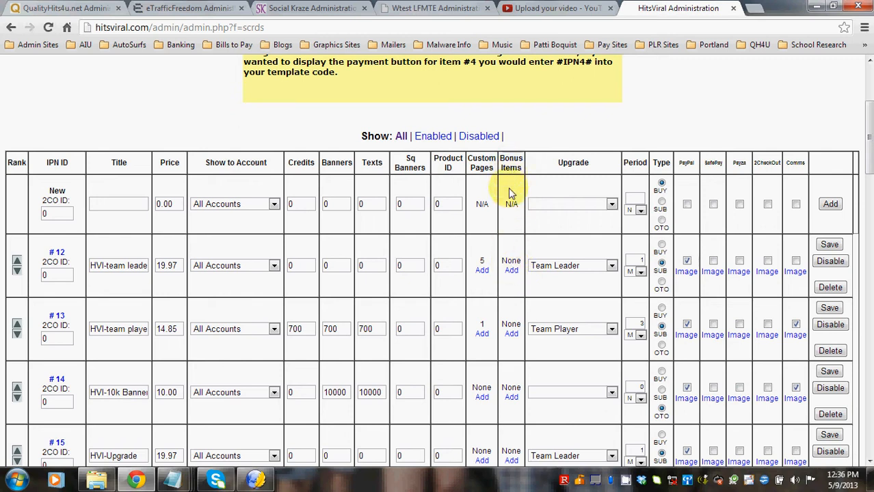
{"action": "mouse_move", "coordinate": [513, 282]}
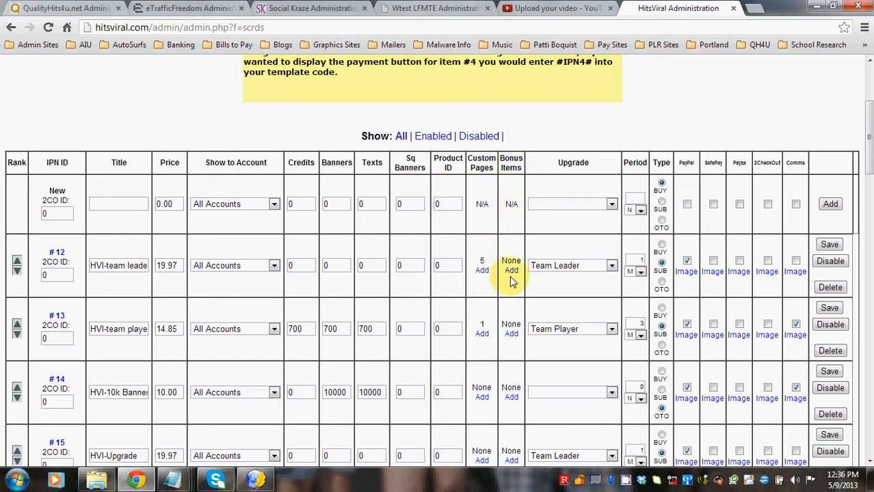
Step: Paste the copied key into package #12's Add A New Bonus form, then return to LFMTE
{"action": "left_click", "coordinate": [512, 271]}
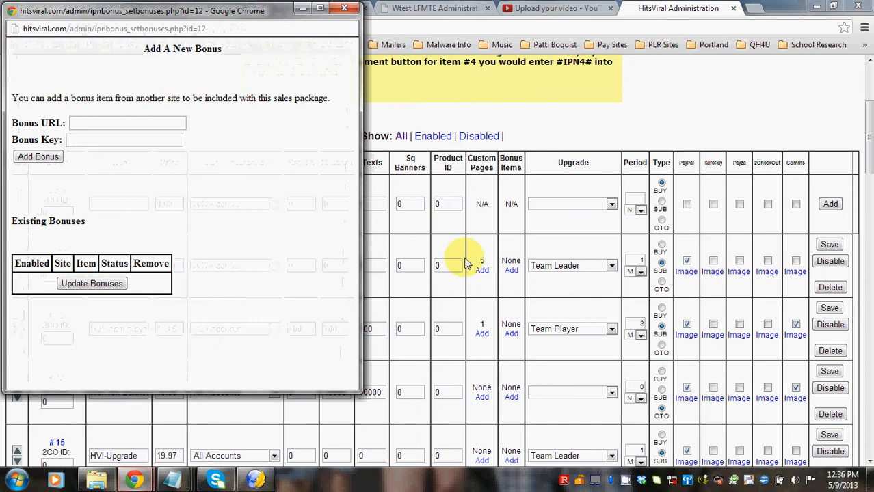
{"action": "right_click", "coordinate": [126, 139]}
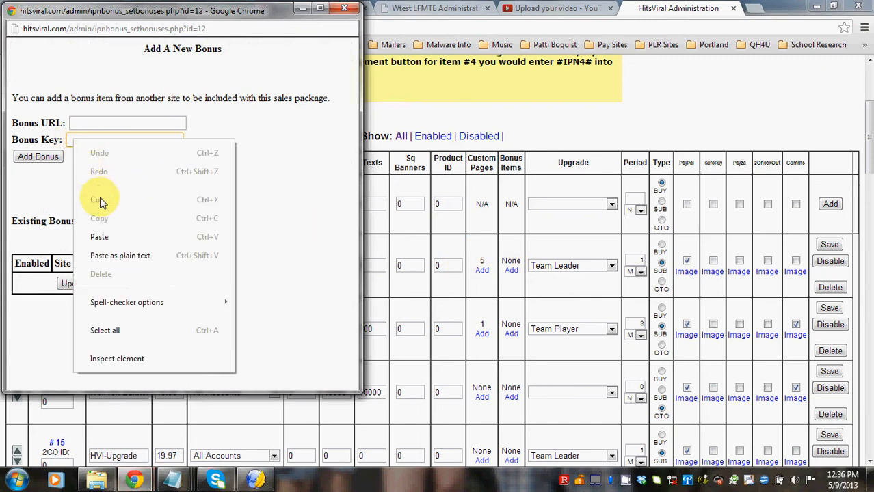
{"action": "left_click", "coordinate": [98, 237]}
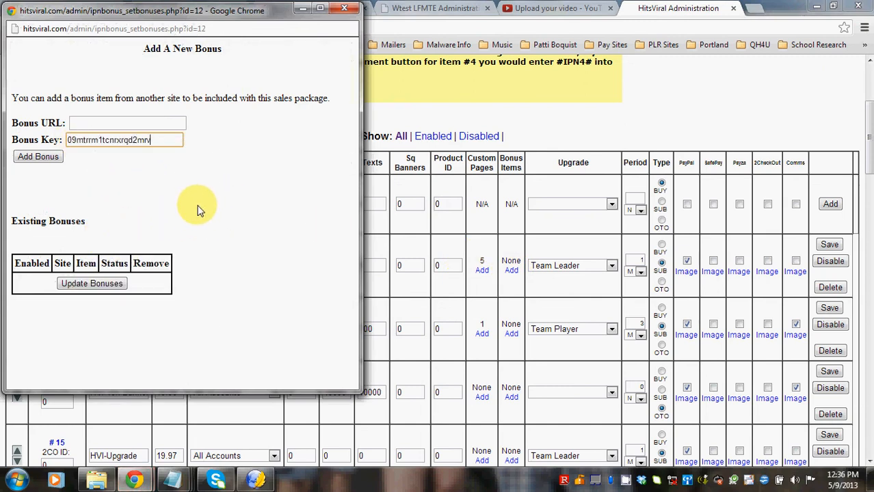
{"action": "left_click", "coordinate": [435, 8]}
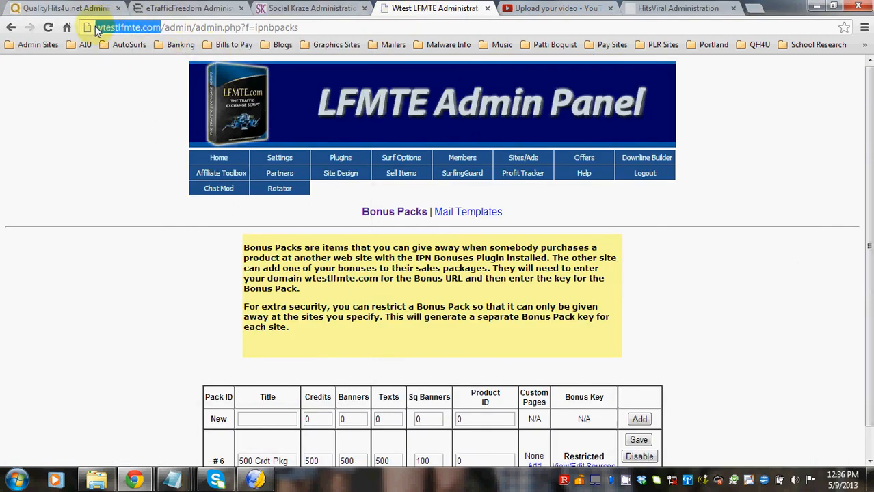
{"action": "mouse_move", "coordinate": [31, 416]}
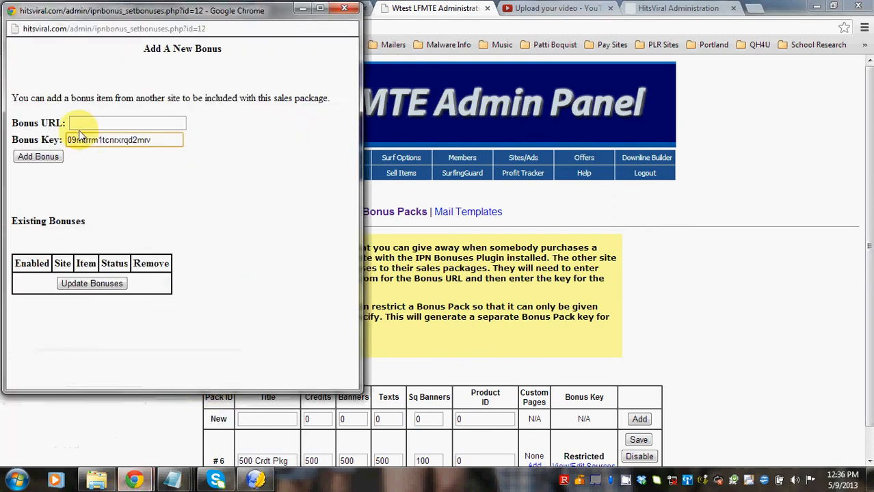
{"action": "type", "text": "http://wtestlfmte.com/"}
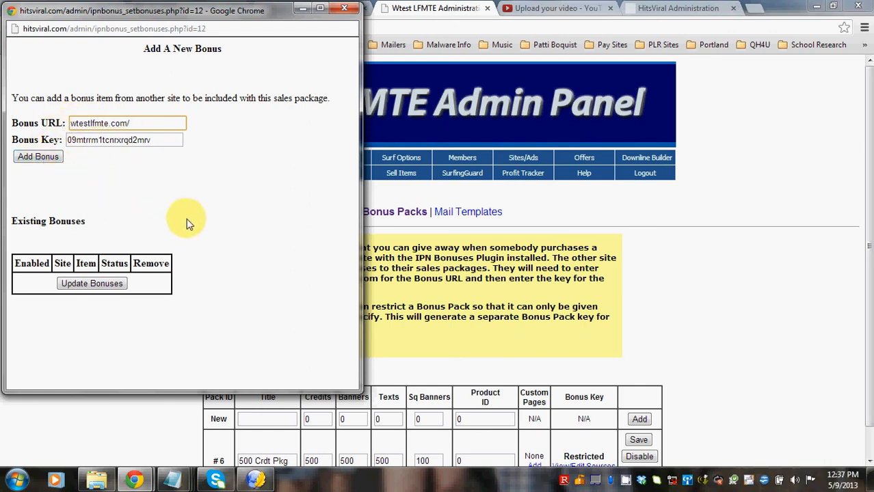
{"action": "mouse_move", "coordinate": [201, 191]}
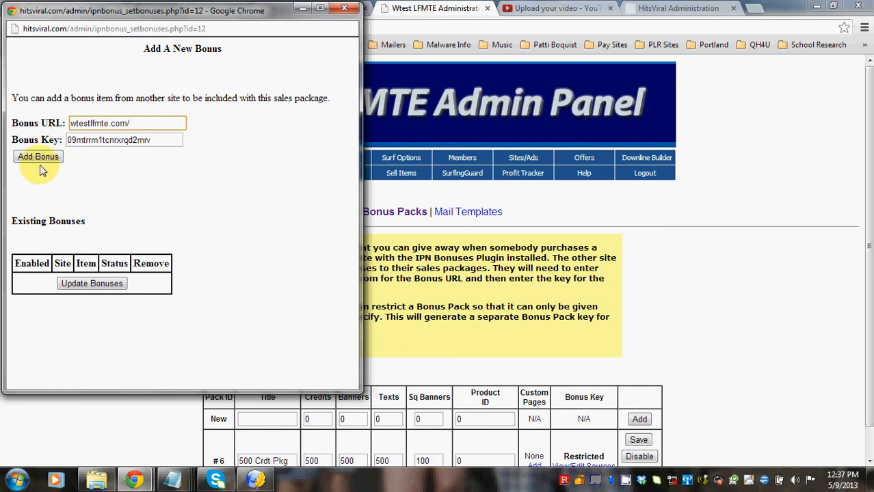
{"action": "mouse_move", "coordinate": [324, 53]}
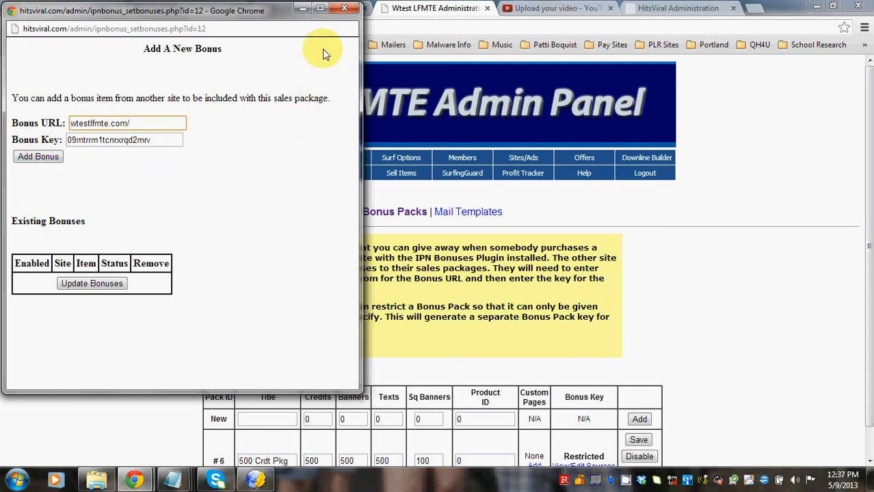
{"action": "left_click", "coordinate": [678, 8]}
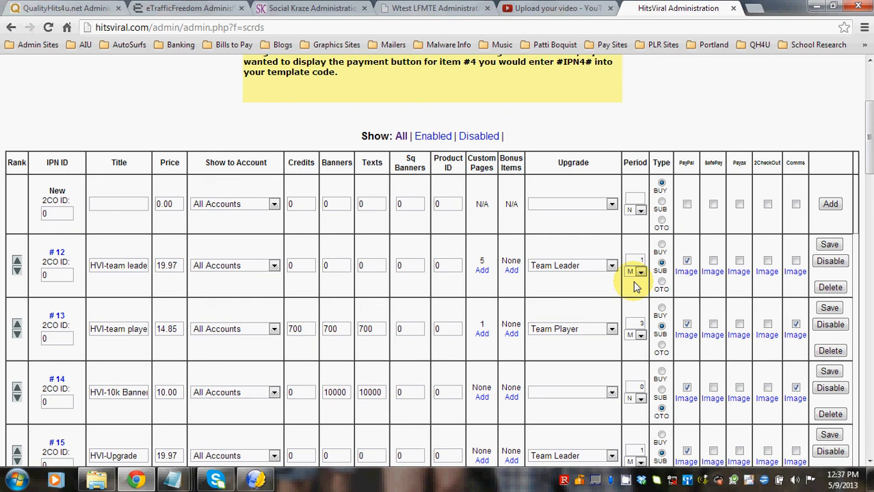
{"action": "mouse_move", "coordinate": [630, 287]}
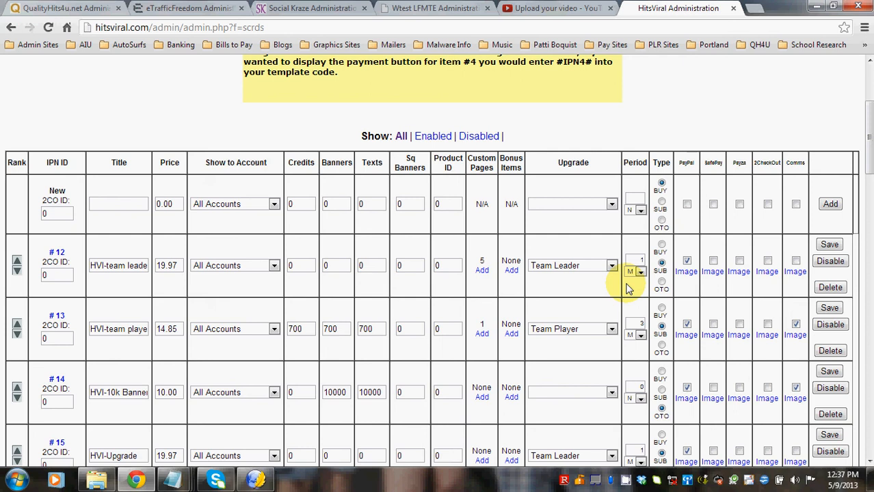
{"action": "mouse_move", "coordinate": [418, 56]}
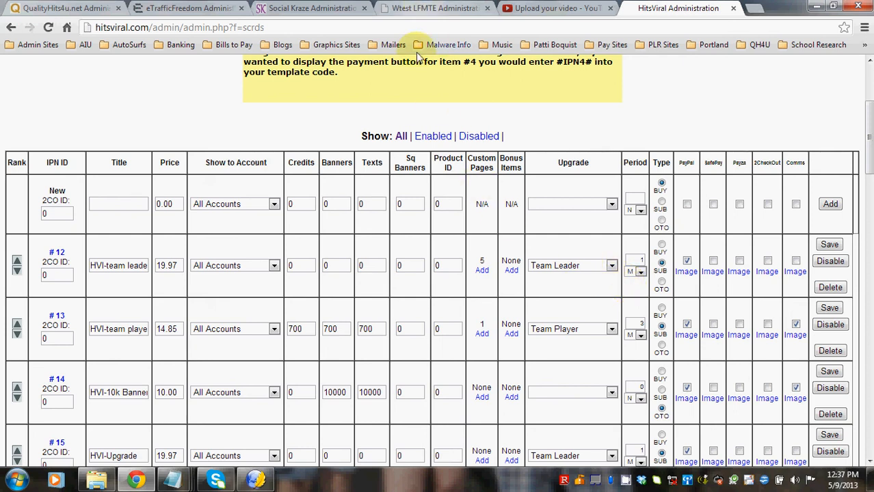
{"action": "mouse_move", "coordinate": [431, 287]}
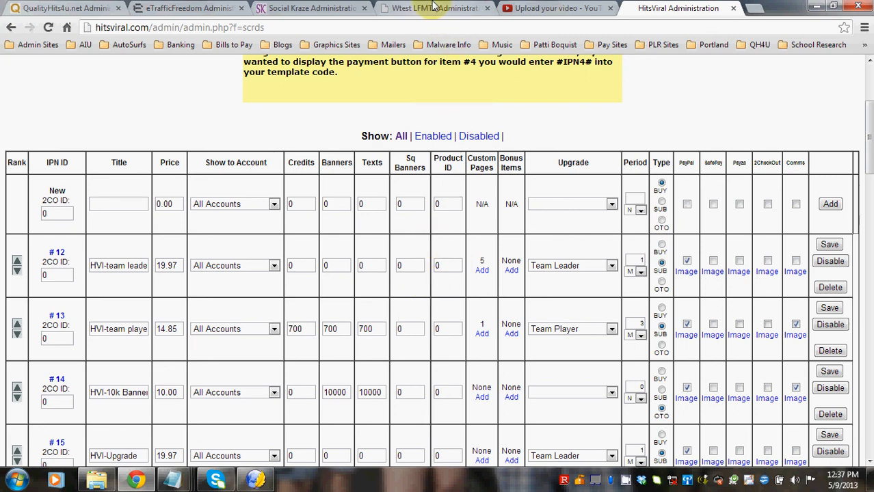
{"action": "mouse_move", "coordinate": [383, 247]}
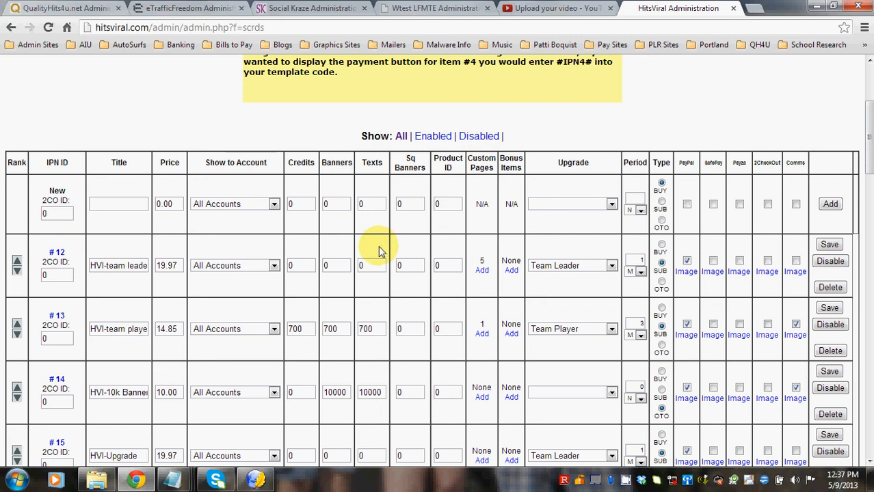
{"action": "mouse_move", "coordinate": [342, 252]}
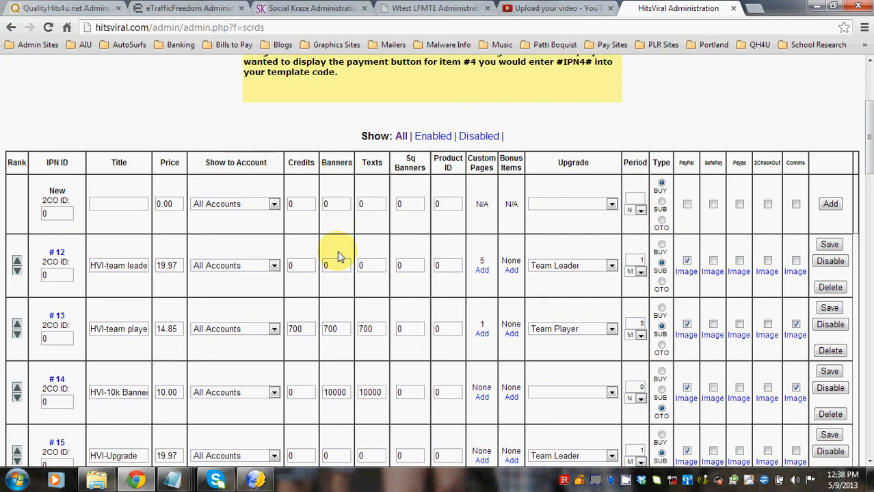
{"action": "mouse_move", "coordinate": [399, 263]}
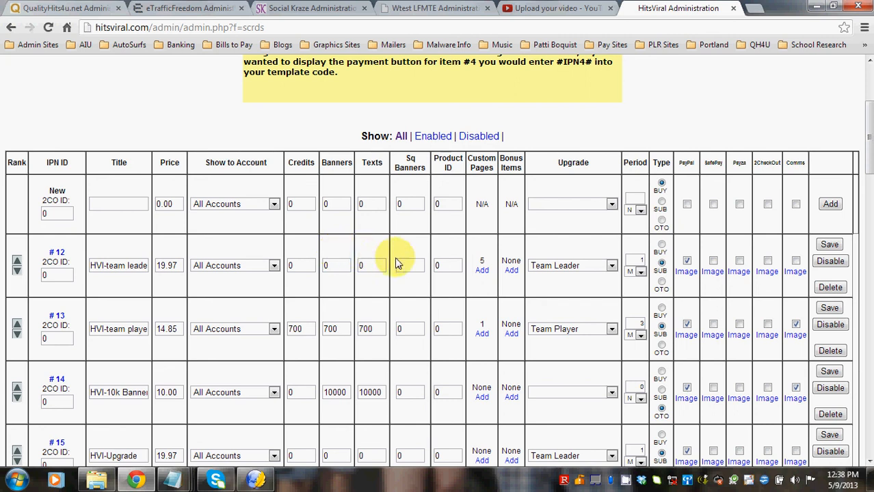
{"action": "mouse_move", "coordinate": [626, 479]}
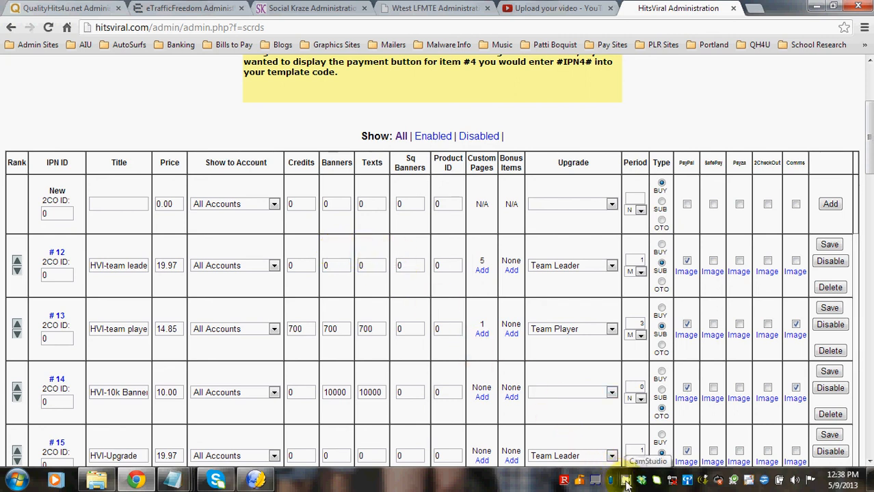